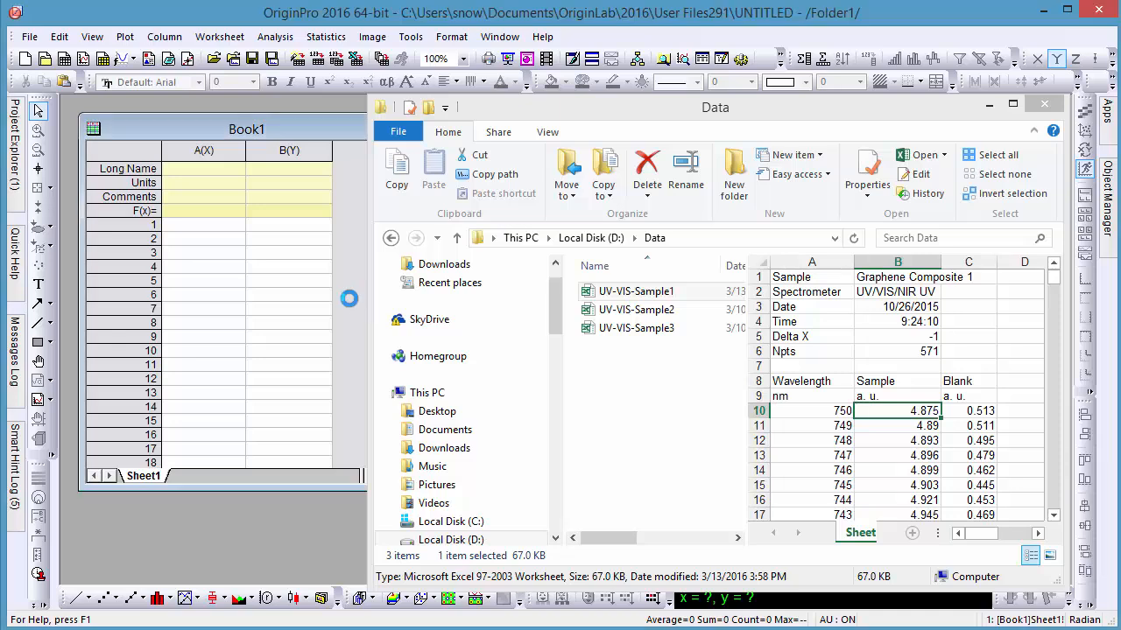
- Import UV-VIS-Sample1 and set its info rows as comments, Wavelength row as long names, nm/a. u. row as units
double_click(637, 291)
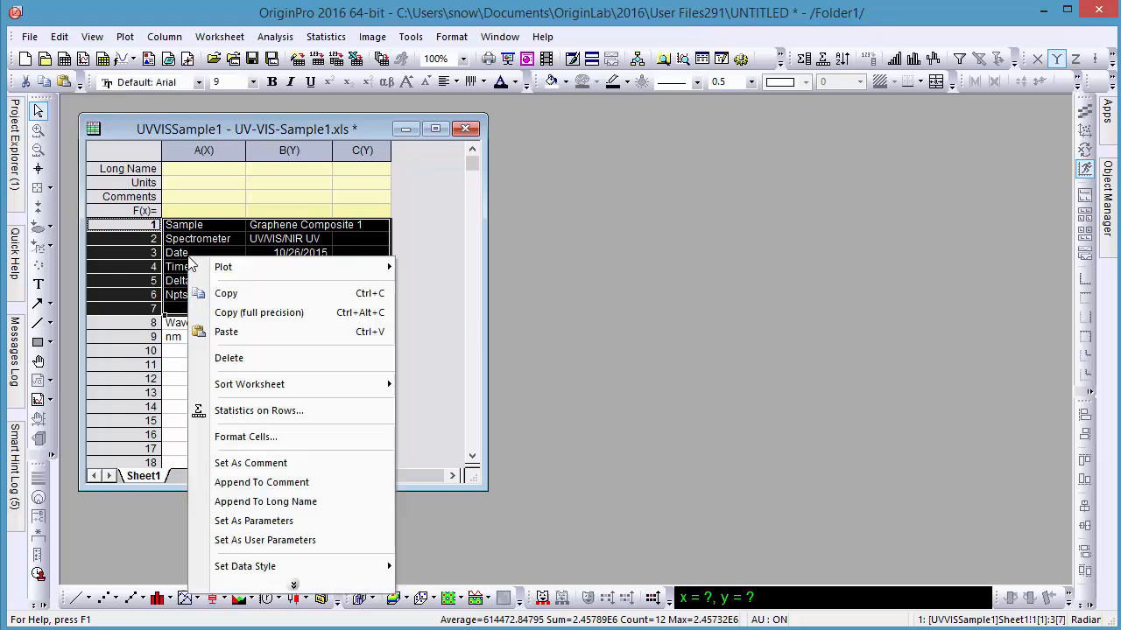
mouse_move(250, 462)
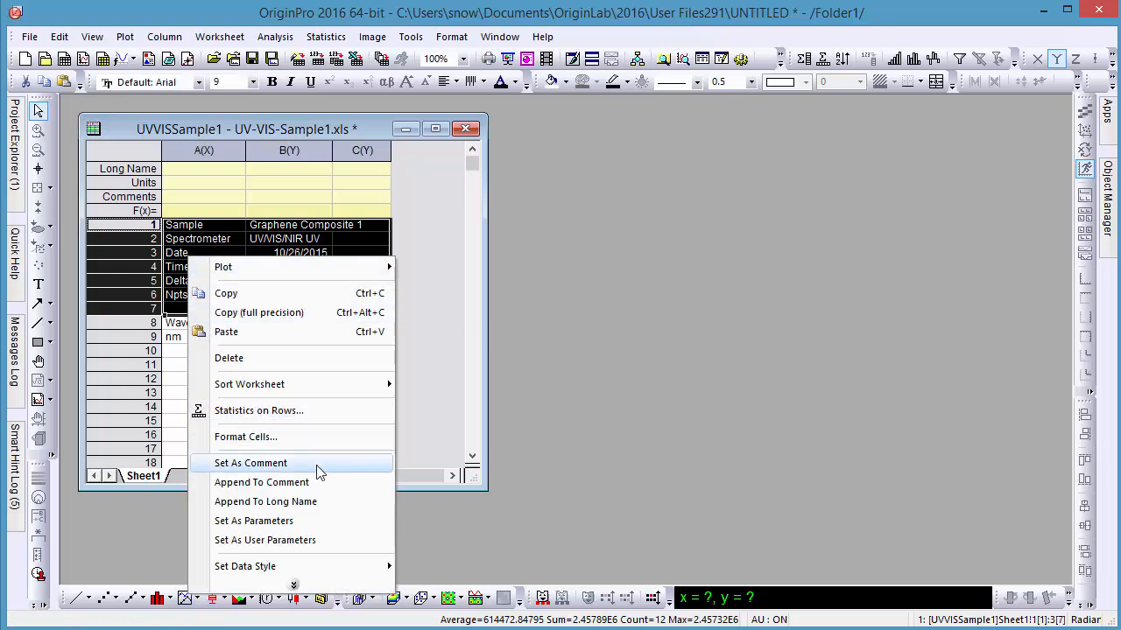
click(251, 463)
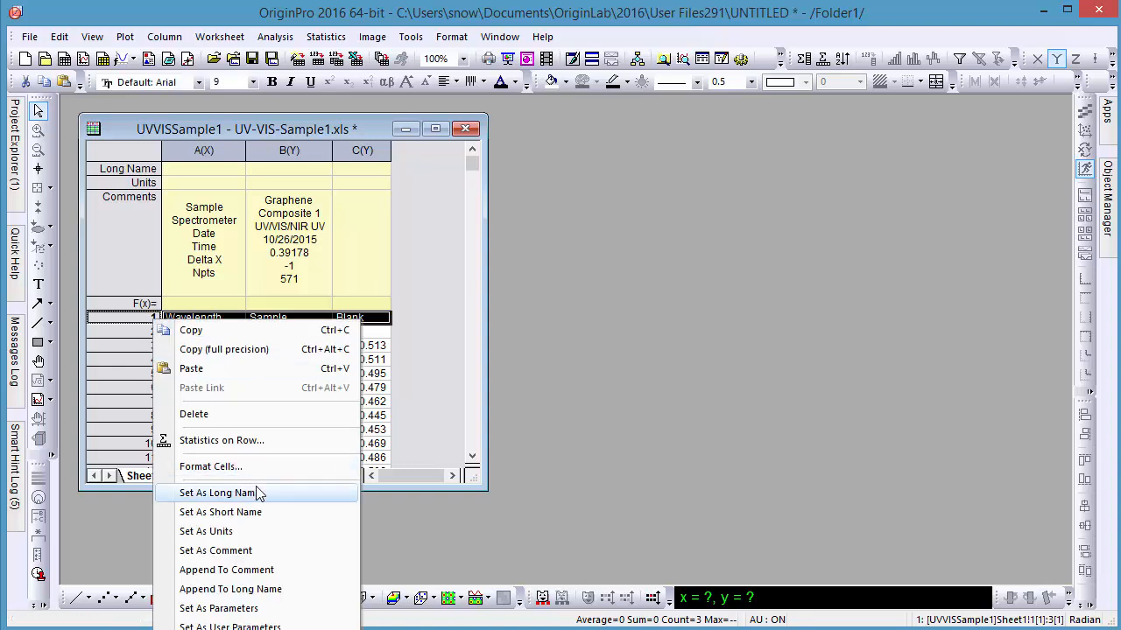
click(218, 492)
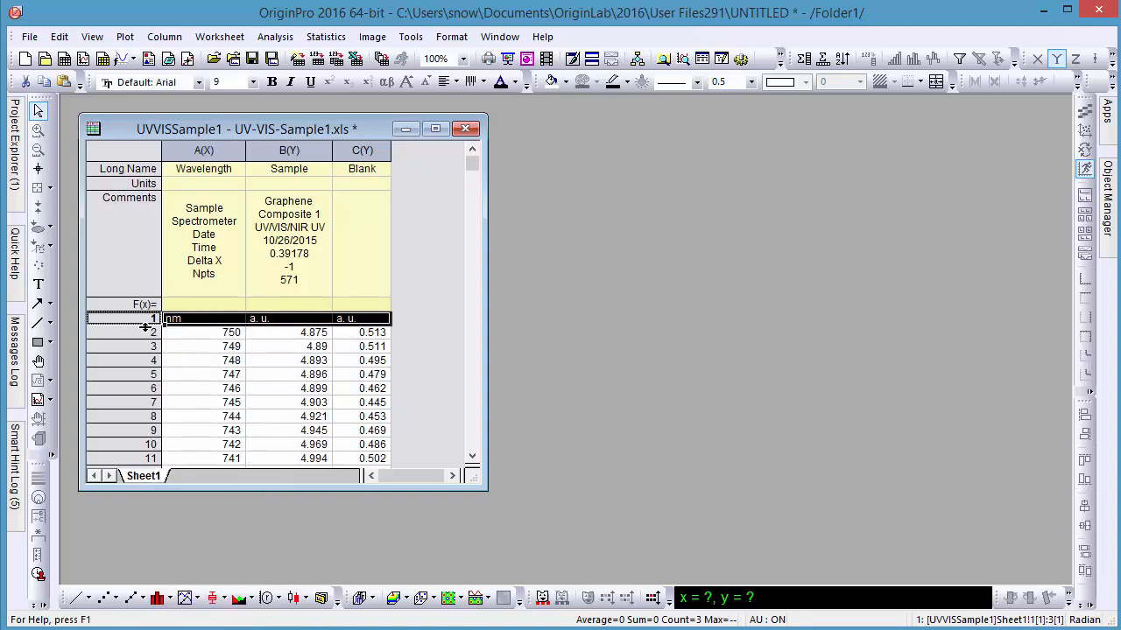
right_click(172, 319)
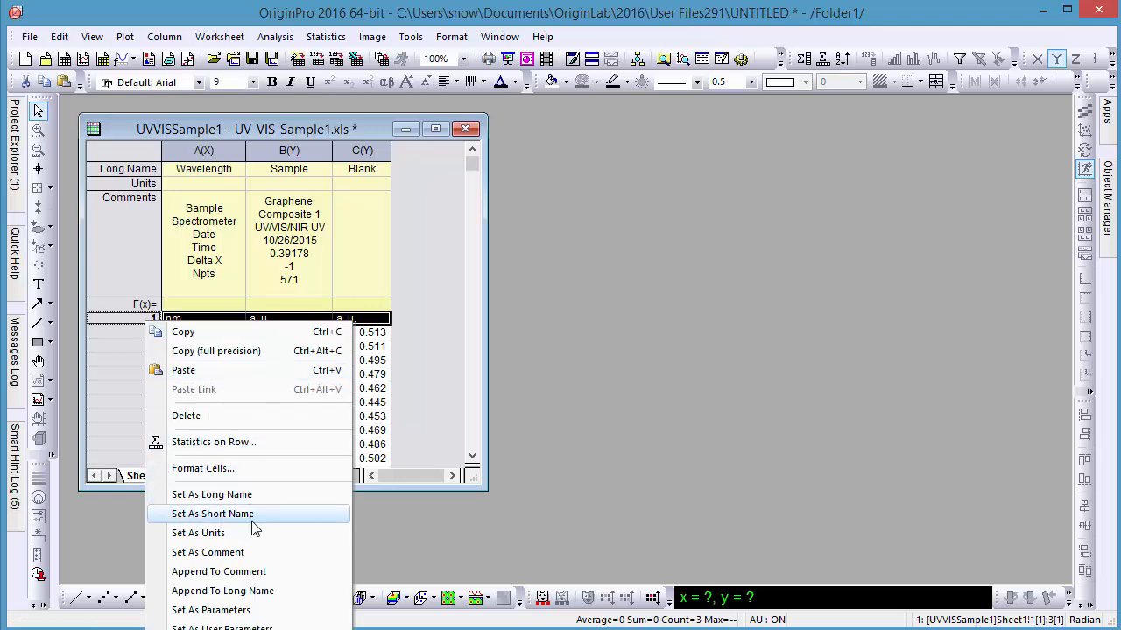
click(198, 533)
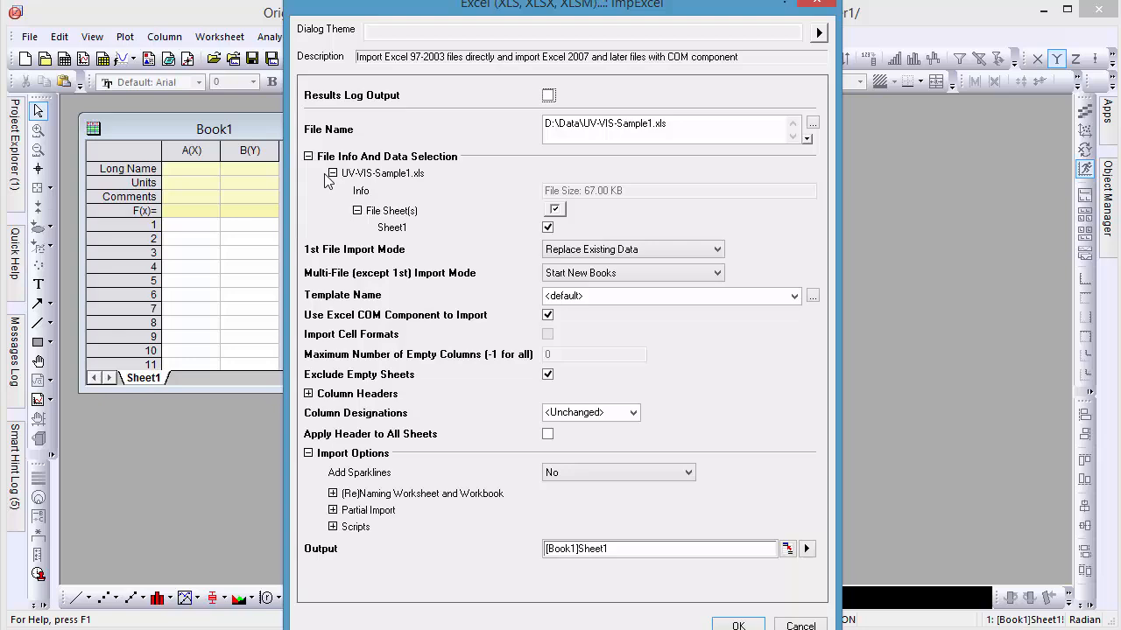
- Re-import with header settings: long name and unit row indices set, Add Sparklines enabled
click(333, 174)
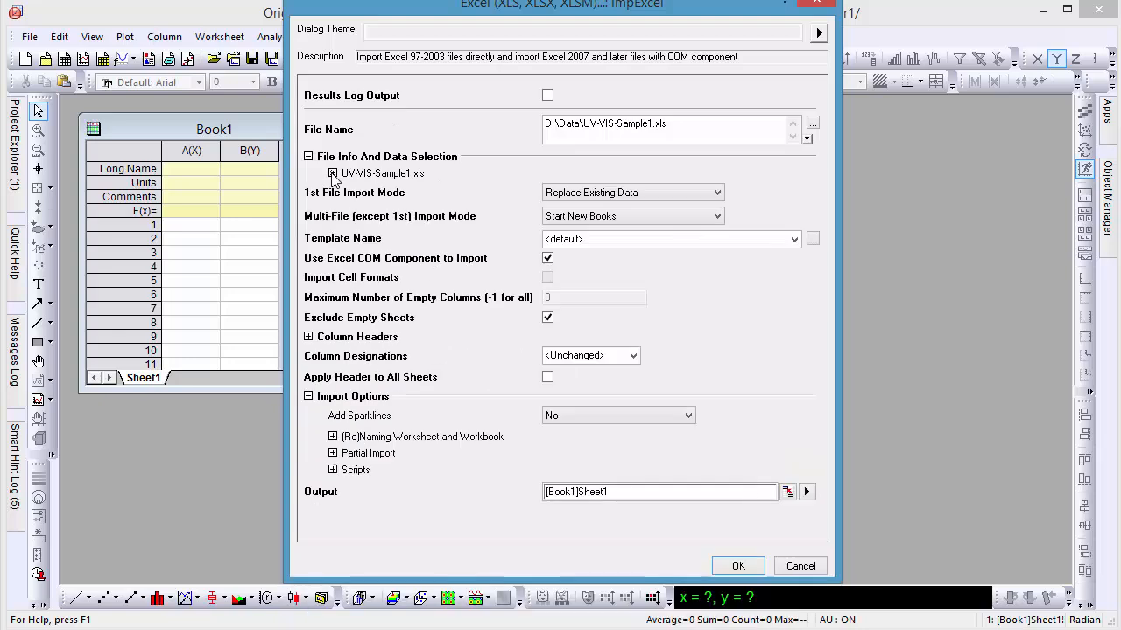
click(308, 156)
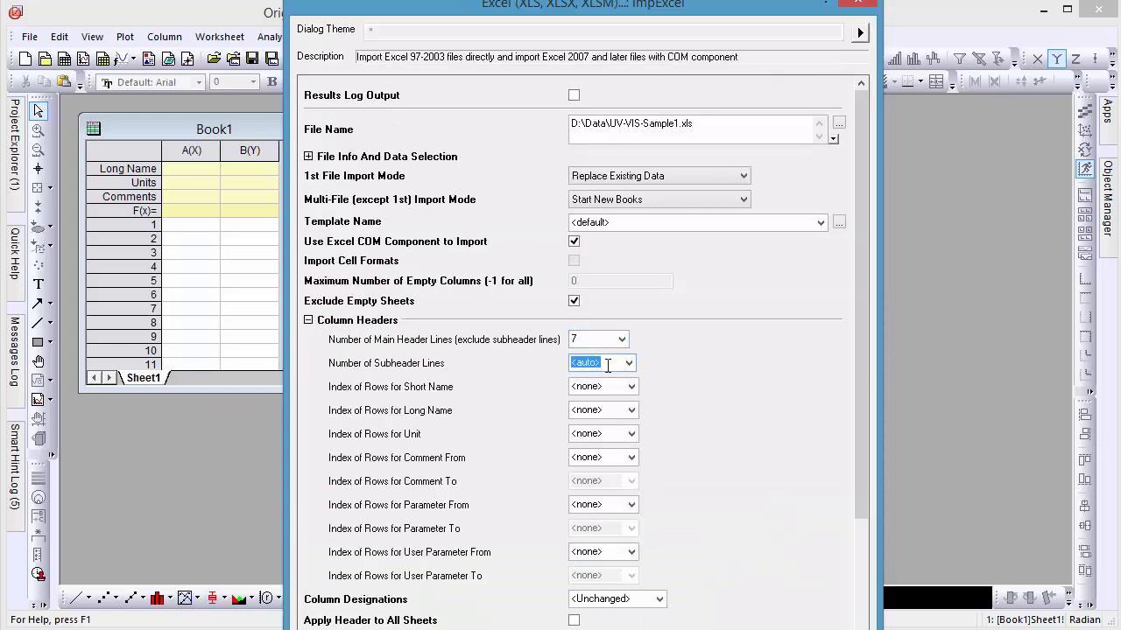
text(1)
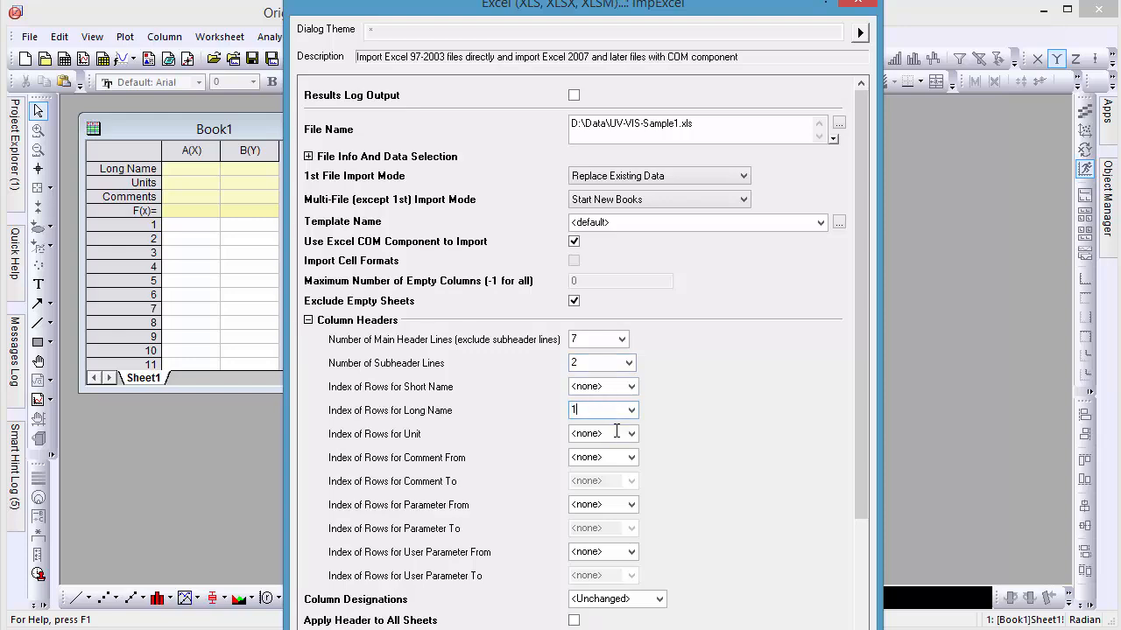
click(308, 319)
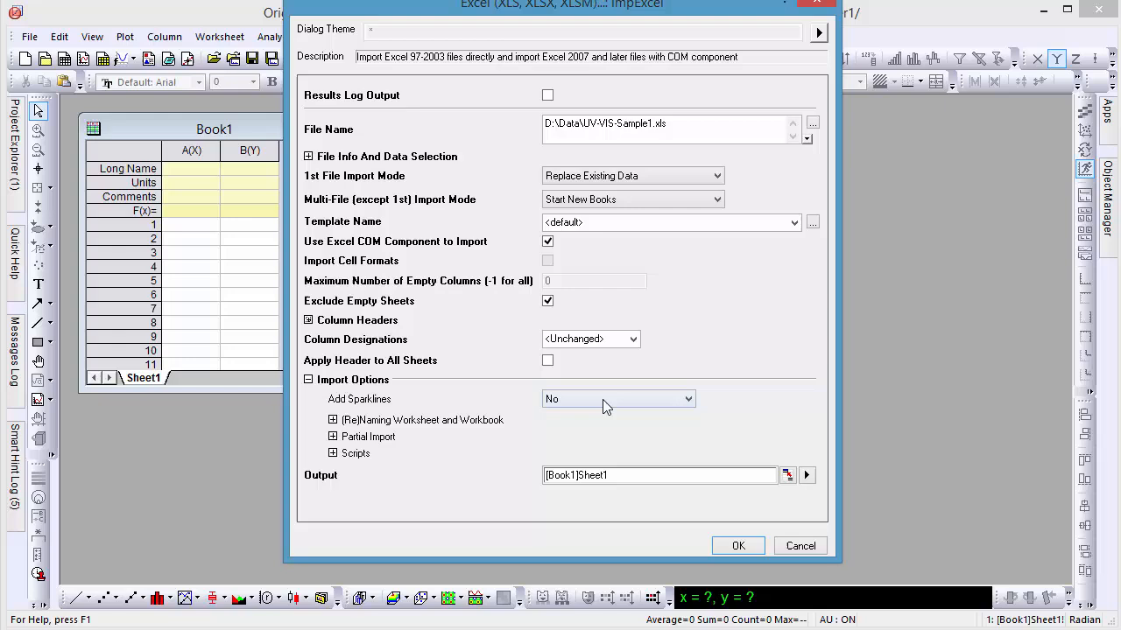
mouse_move(610, 437)
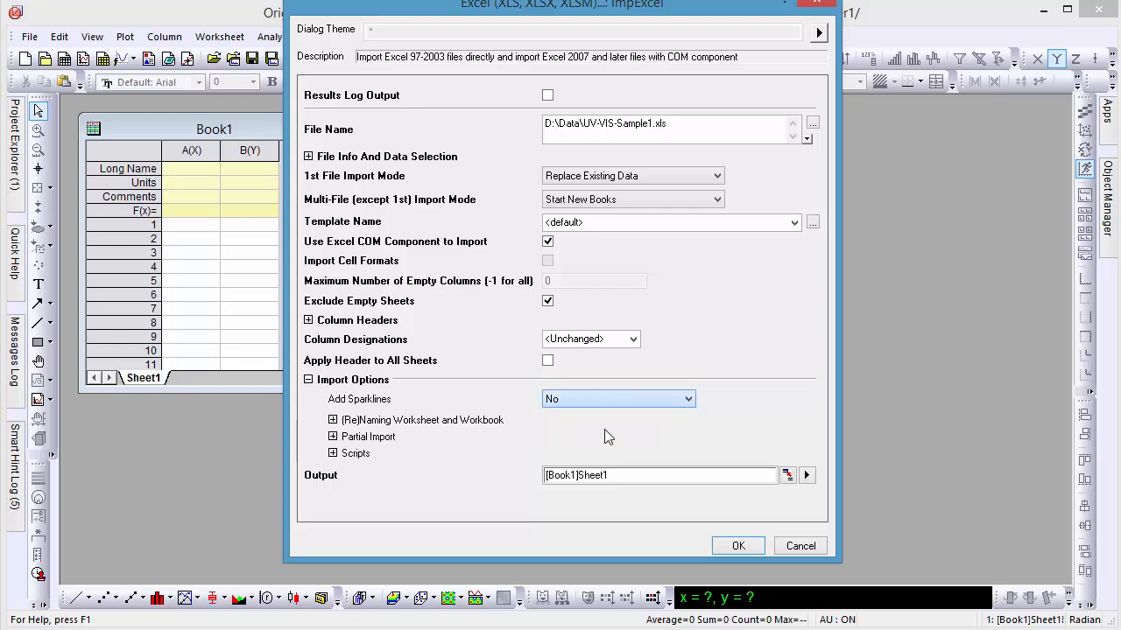
click(799, 547)
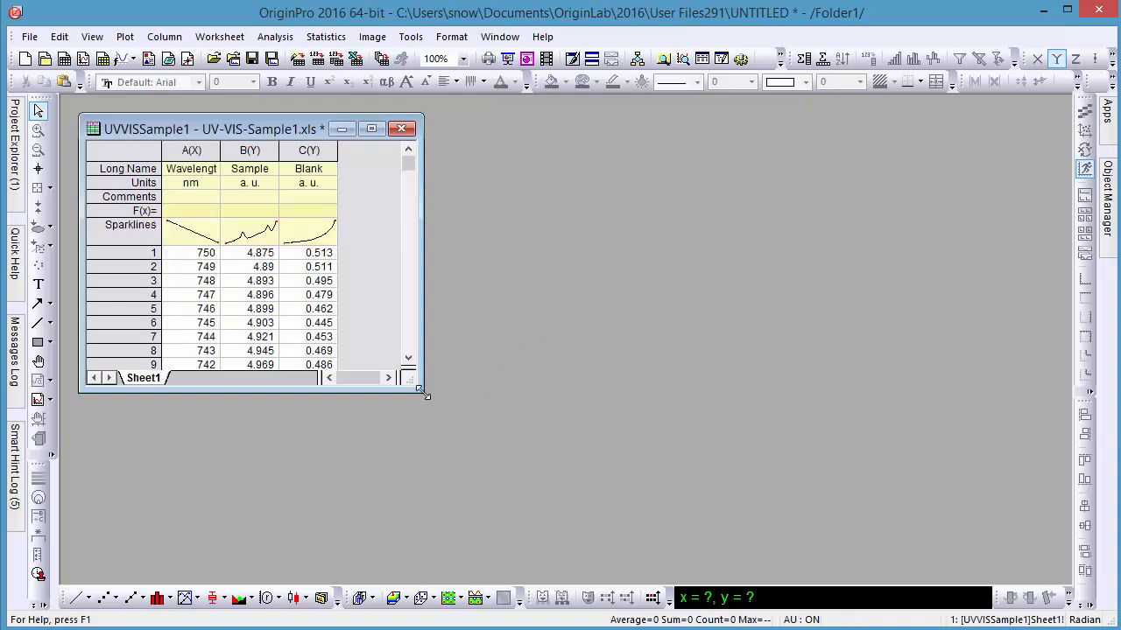
- Add column D with formula col(b)-col(c) and give it its own sparkline
drag(424, 392, 508, 490)
text(a.)
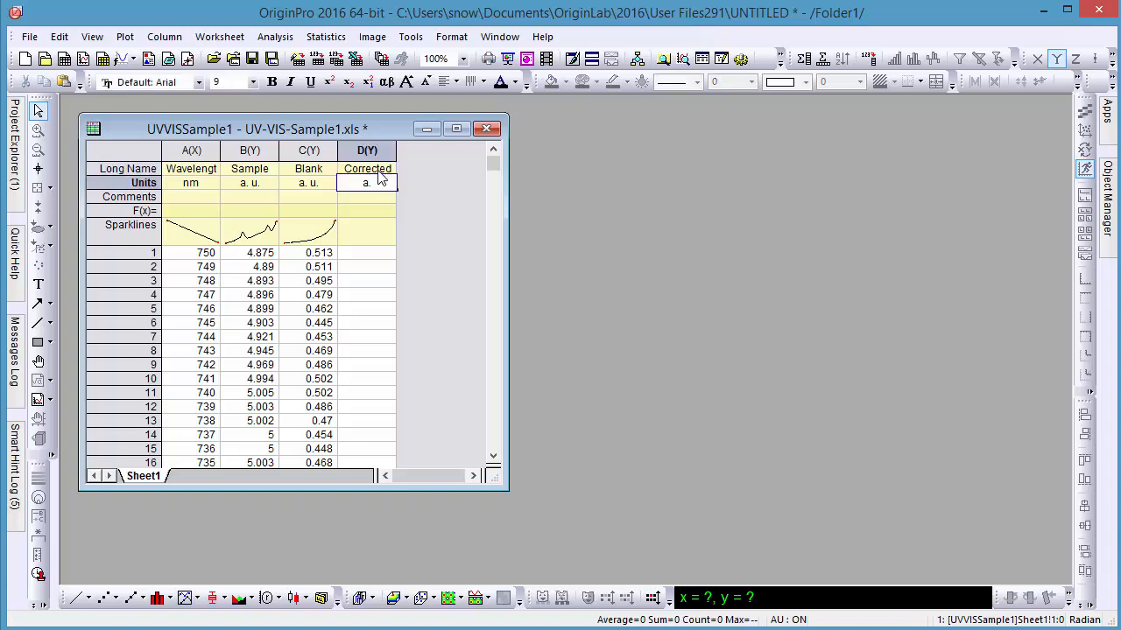
click(366, 210)
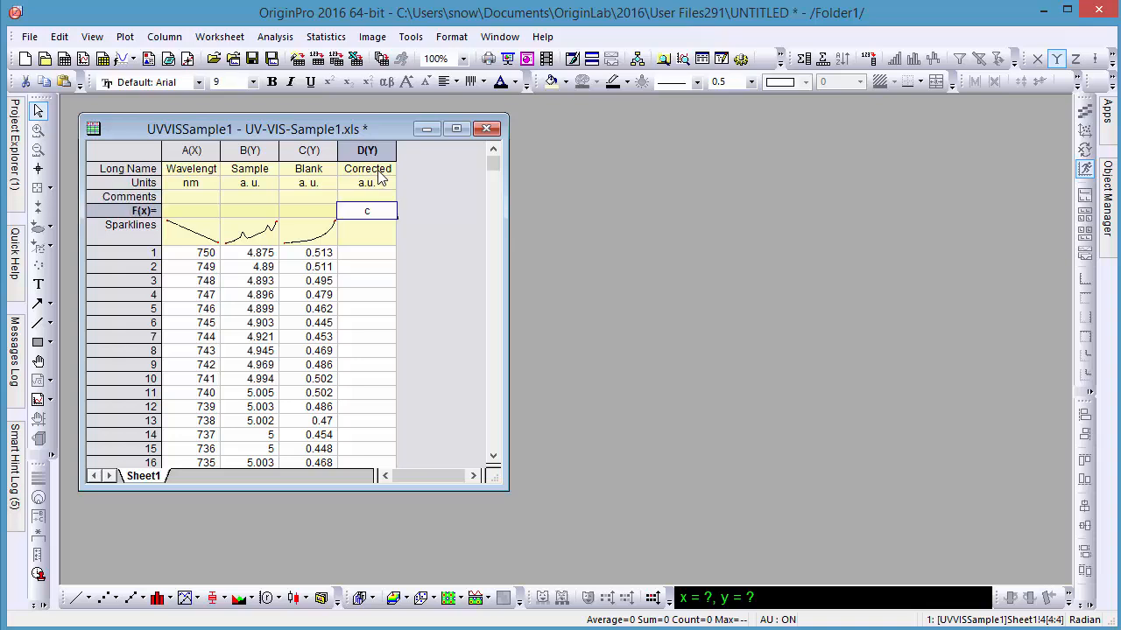
text(col(b)-col(c)
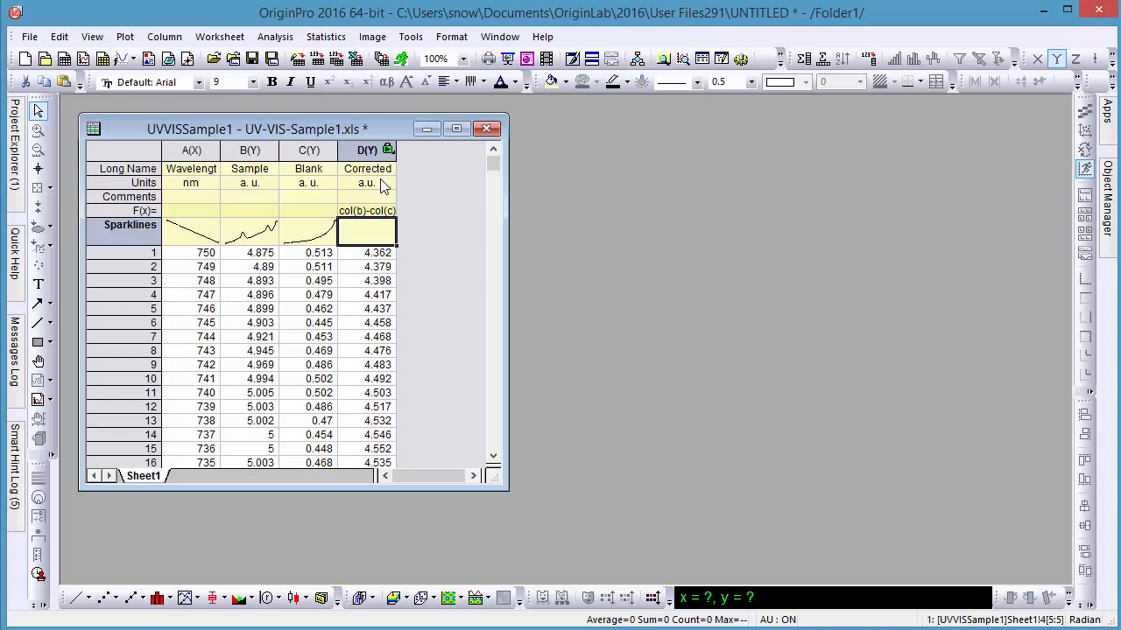
mouse_move(389, 249)
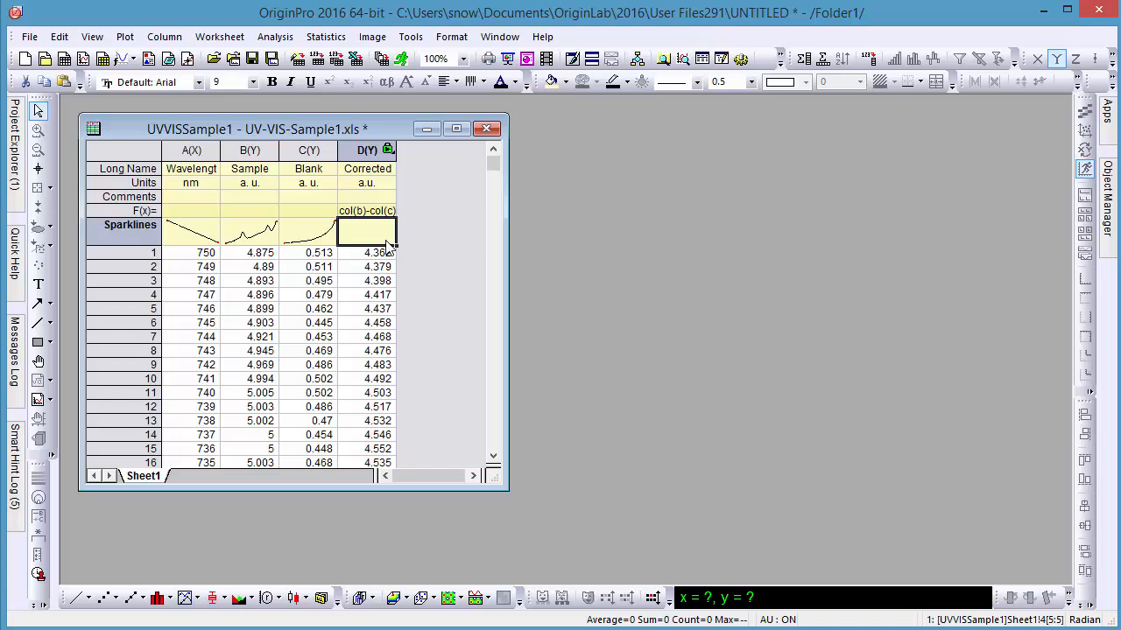
right_click(368, 231)
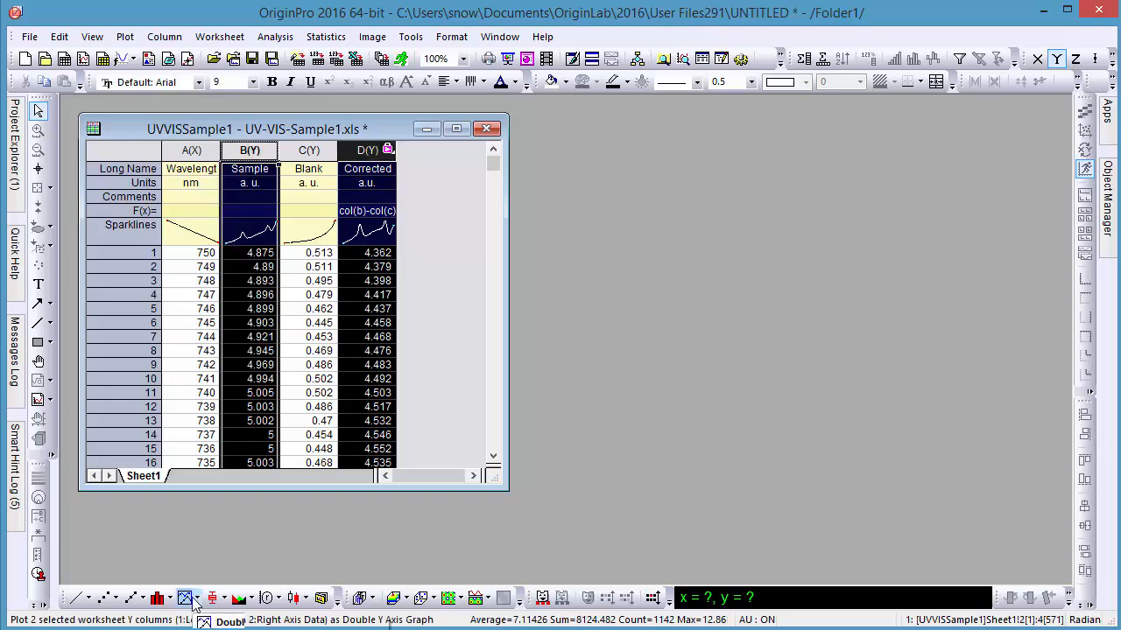
- Plot Sample and Corrected against Wavelength as a double-Y graph
click(187, 599)
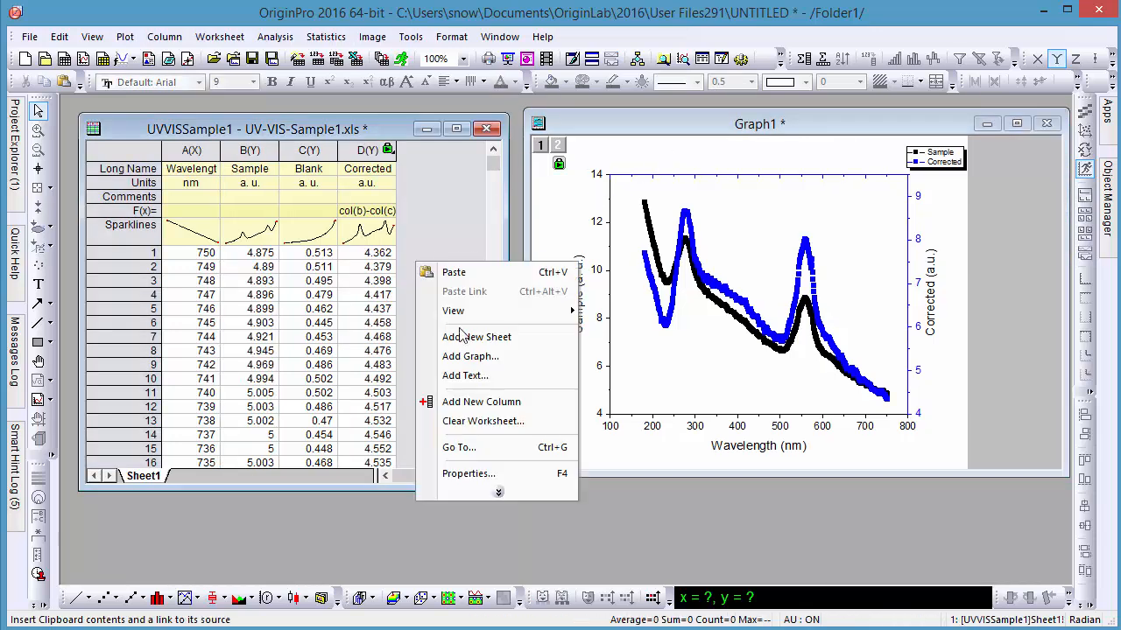
mouse_move(469, 357)
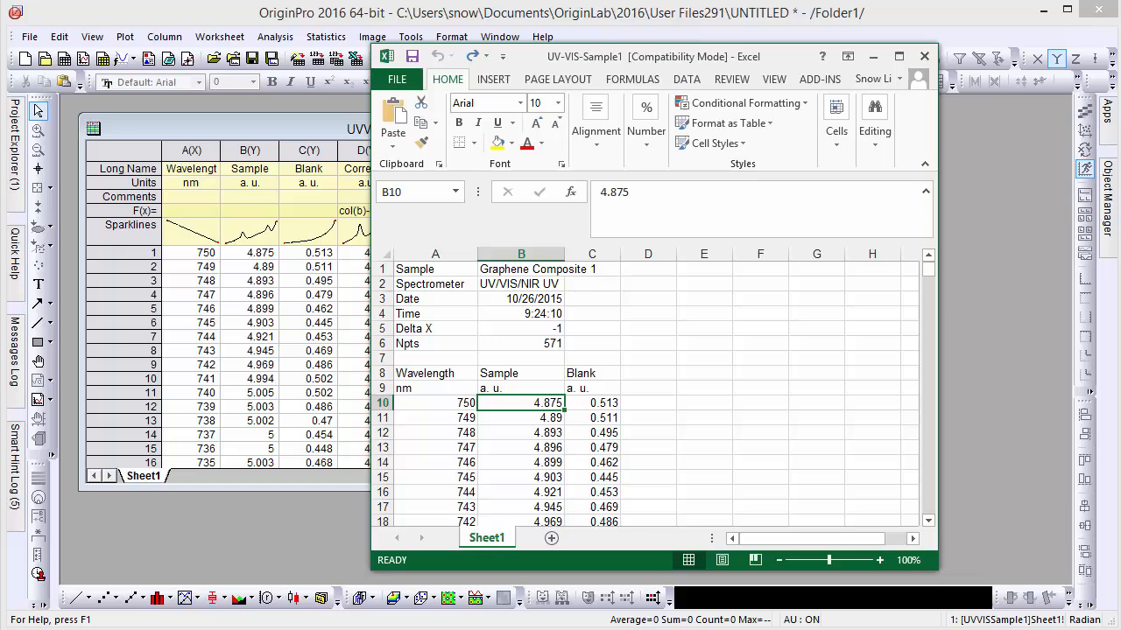
mouse_move(519, 414)
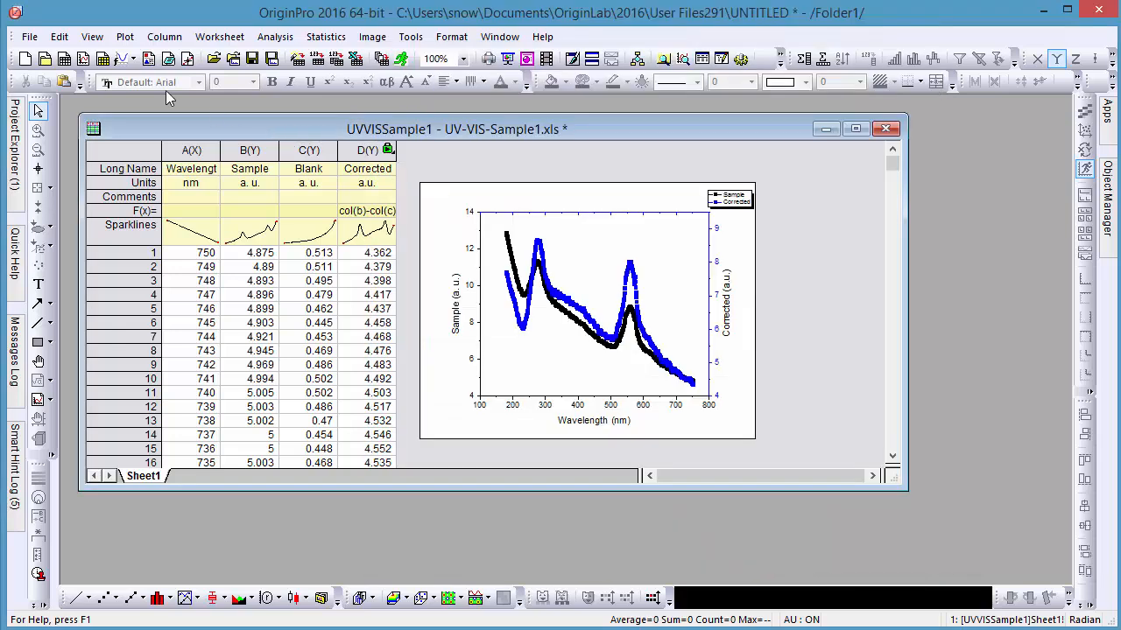
- Re-import the Excel source directly so Sample, Corrected and the graph refresh
click(30, 35)
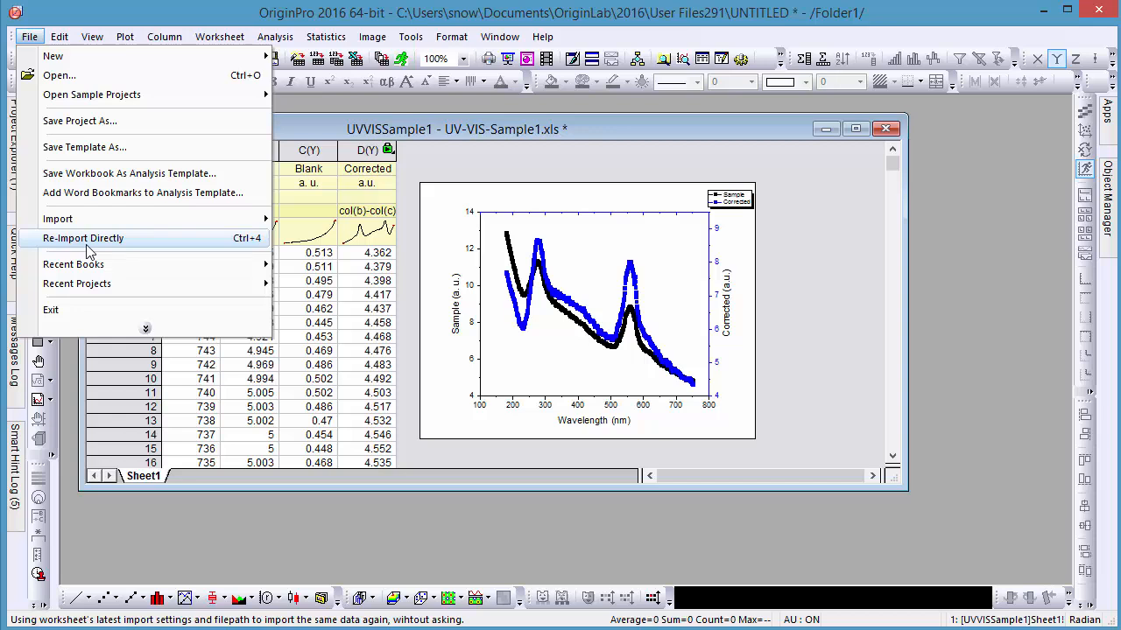
click(84, 238)
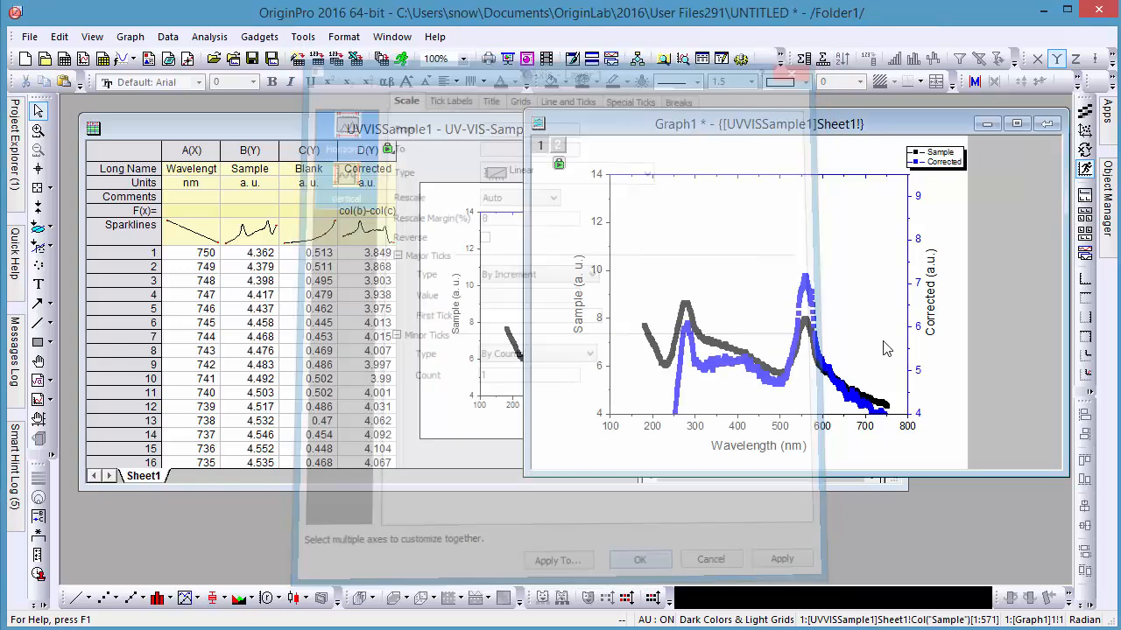
- Confirm the axis scale changes in the Axis dialog for the double-Y graph
click(639, 559)
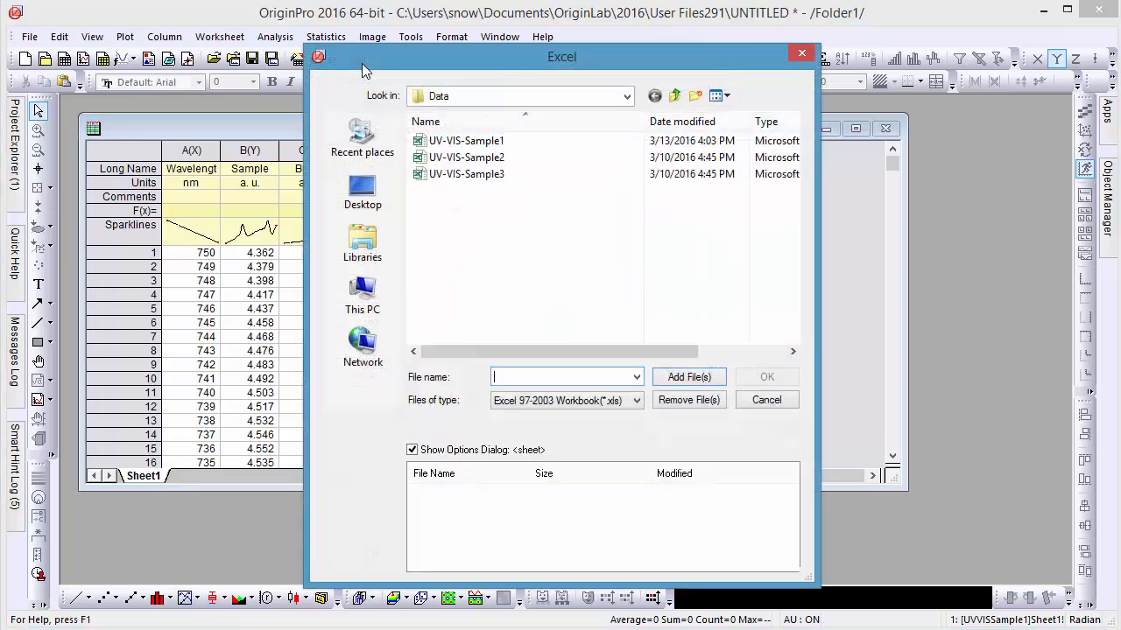
- Import UV-VIS-Sample2 and Sample3 into new books using Start New Books mode and the <clone> template
click(466, 173)
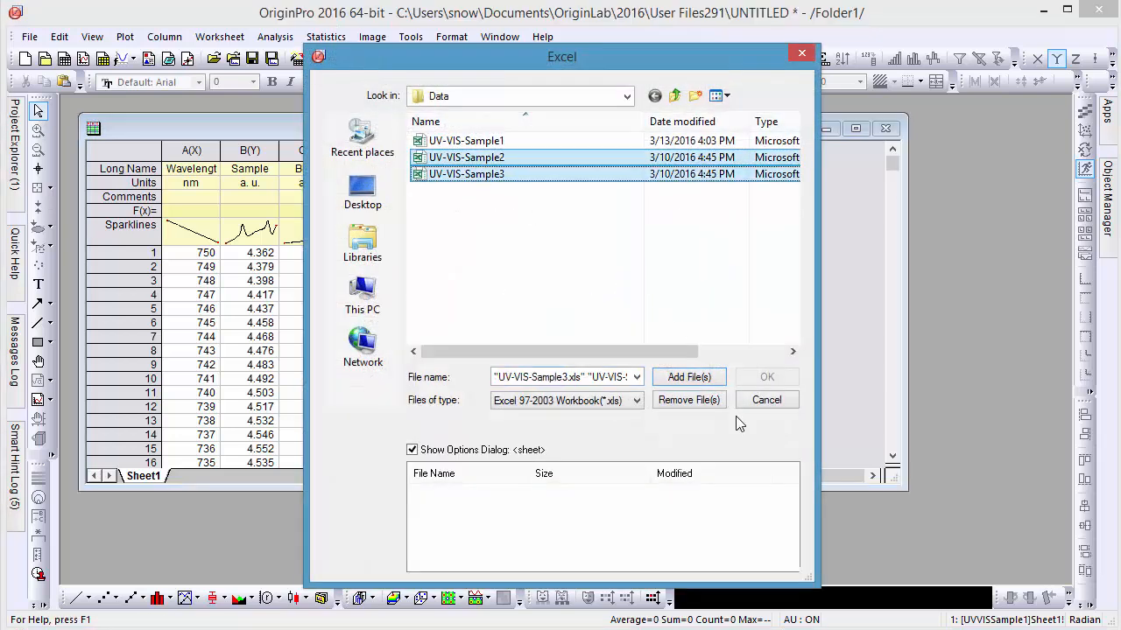
click(767, 378)
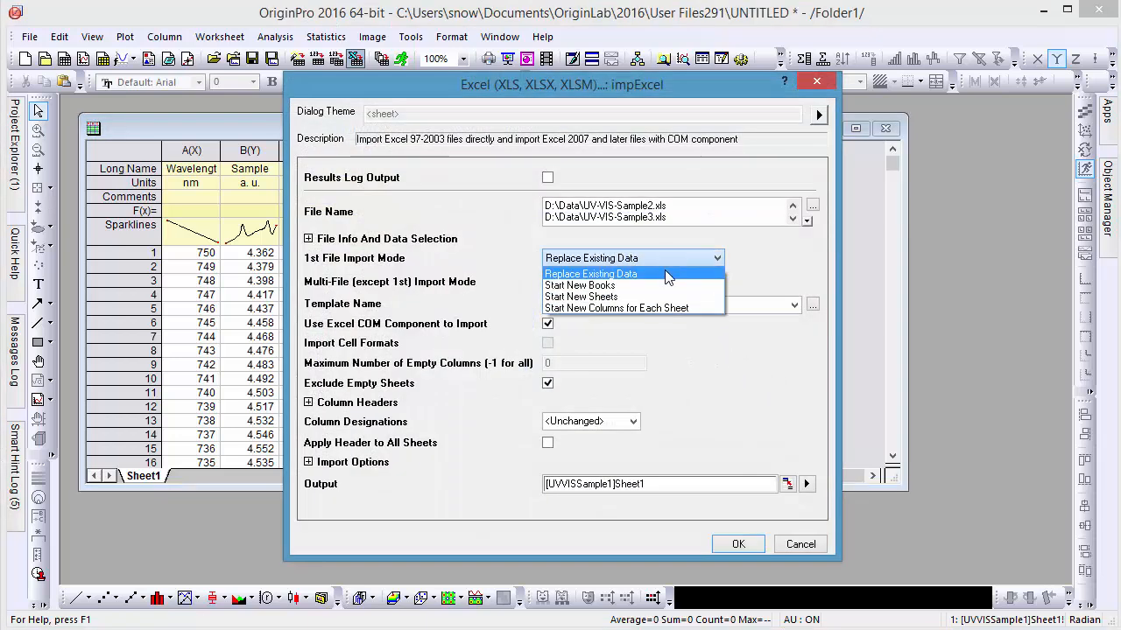
click(578, 284)
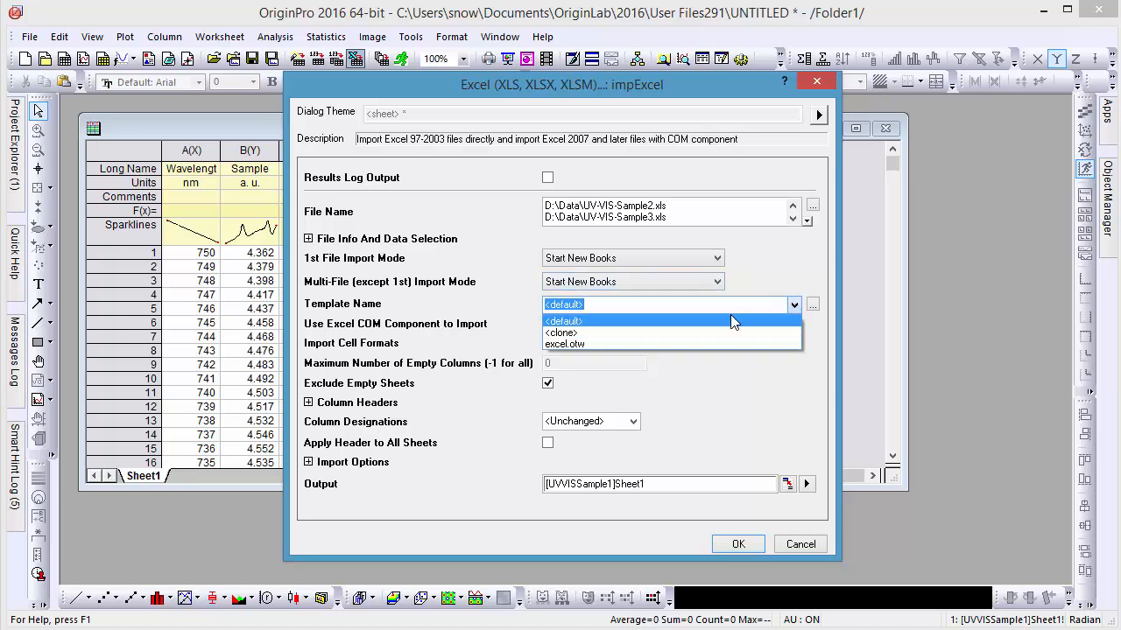
mouse_move(690, 333)
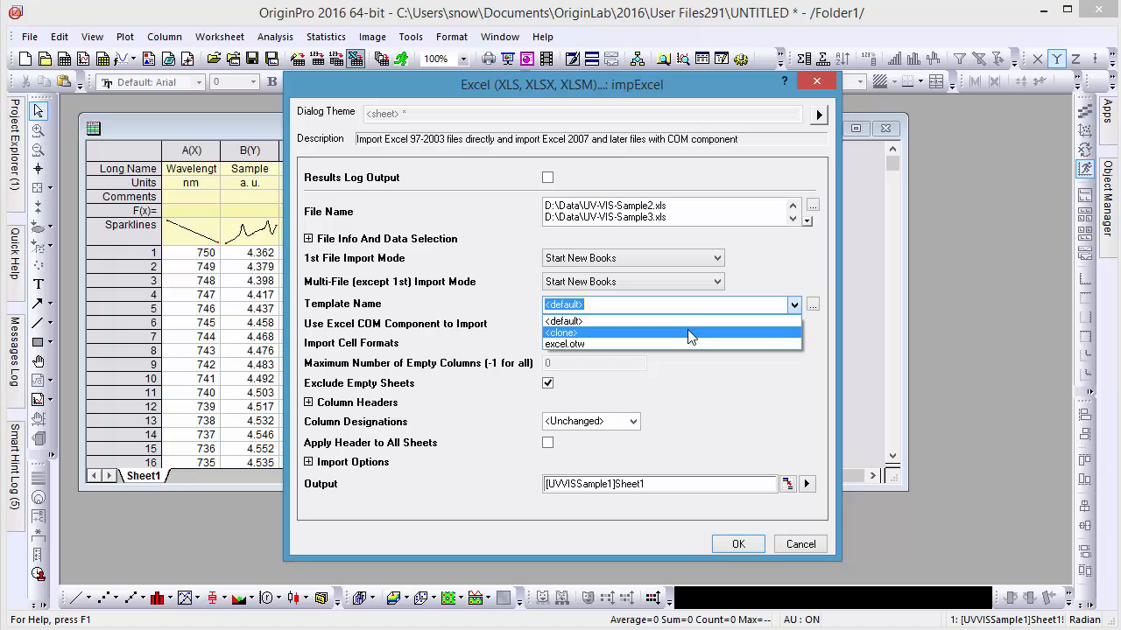
click(562, 333)
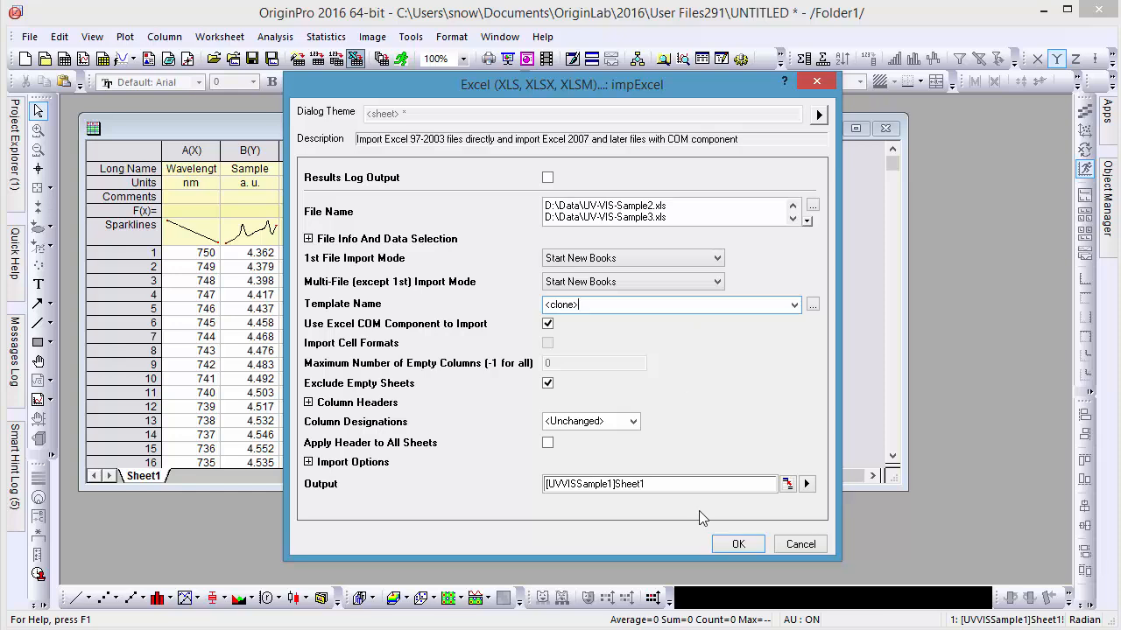
click(738, 542)
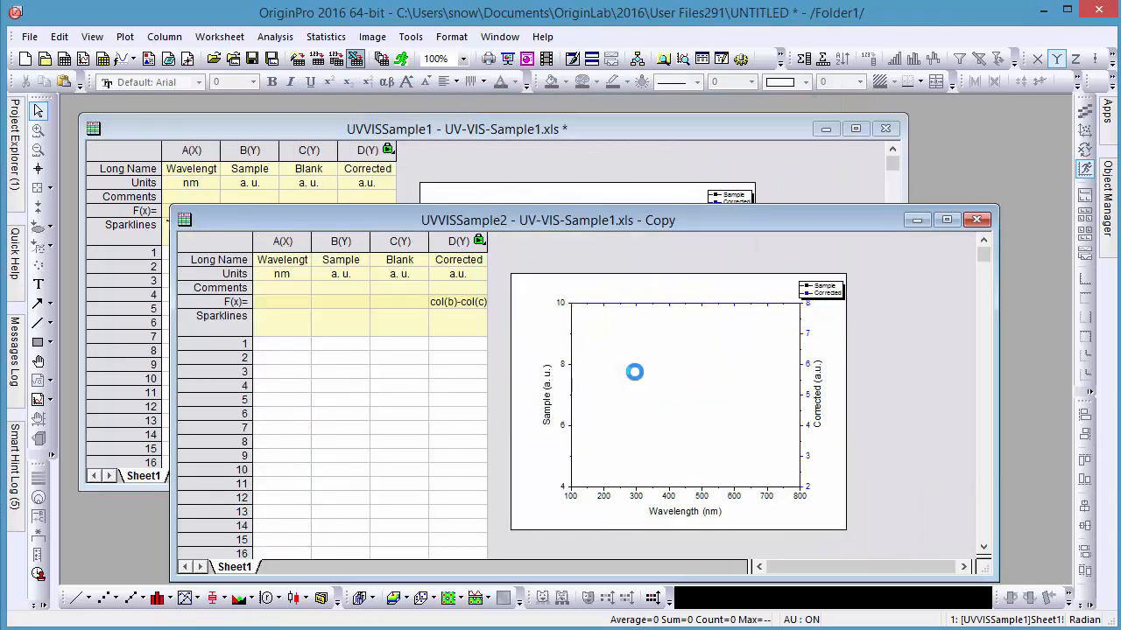